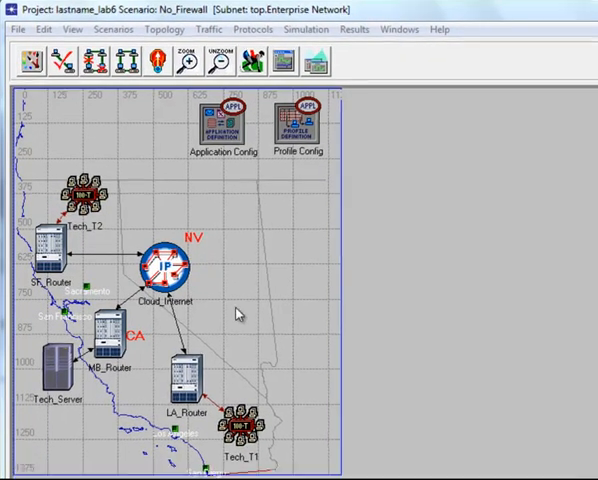
Bring up the individual statistics chooser and expand Global Statistics > DB Query
right_click(238, 312)
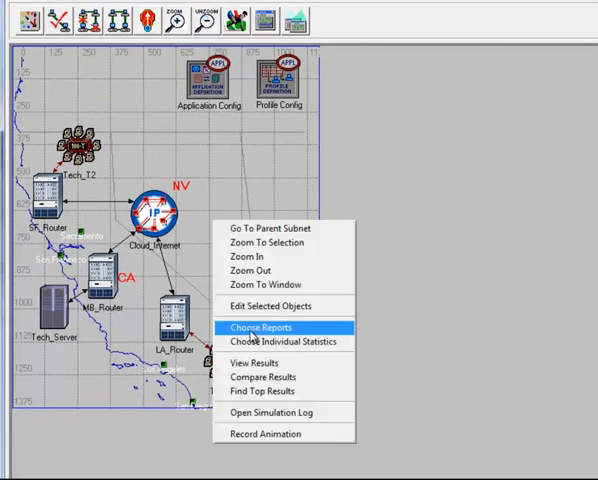
left_click(260, 328)
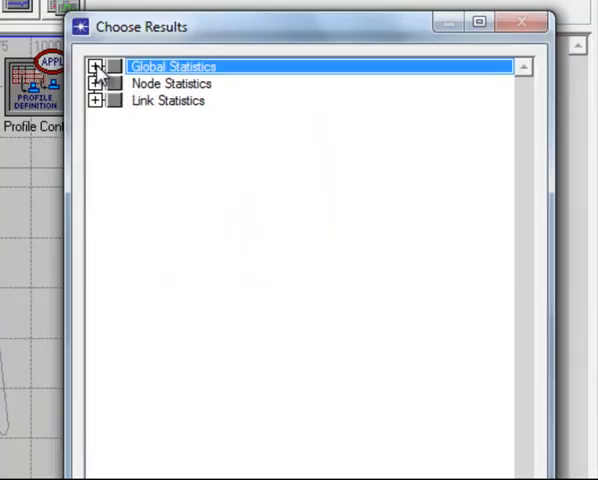
left_click(100, 64)
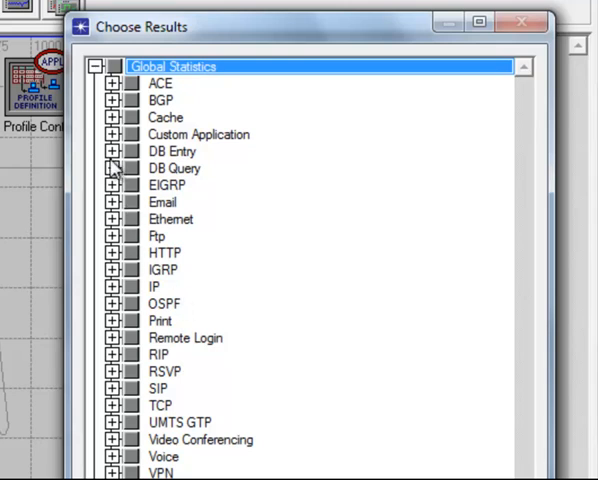
left_click(114, 168)
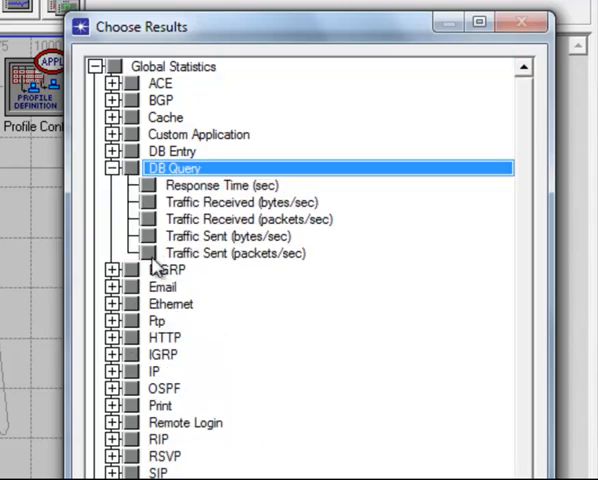
Collect DB Query Response Time, Traffic Received and Traffic Sent (bytes/sec)
left_click(146, 186)
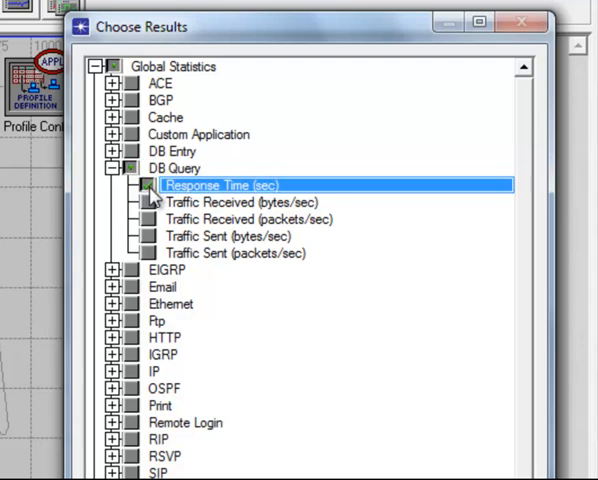
left_click(146, 184)
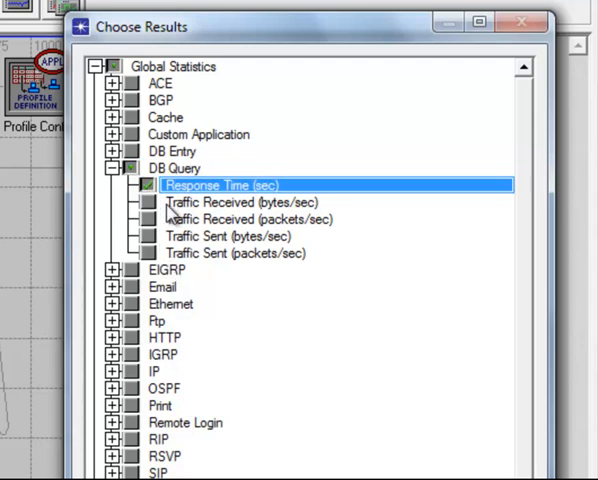
left_click(144, 202)
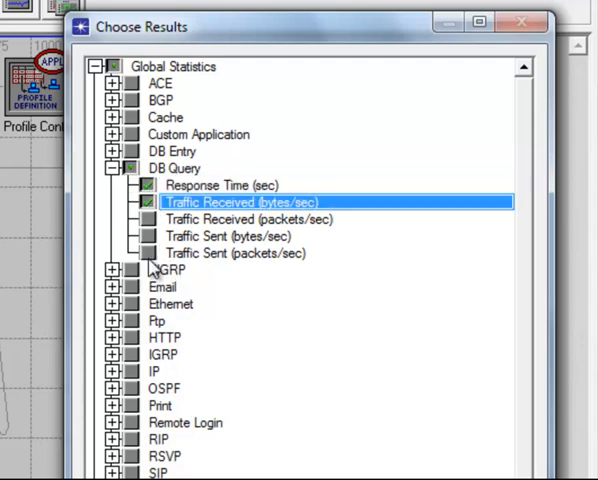
left_click(148, 236)
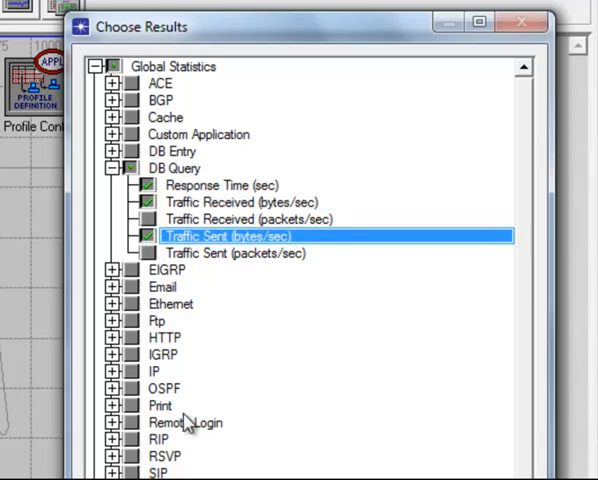
left_click(114, 336)
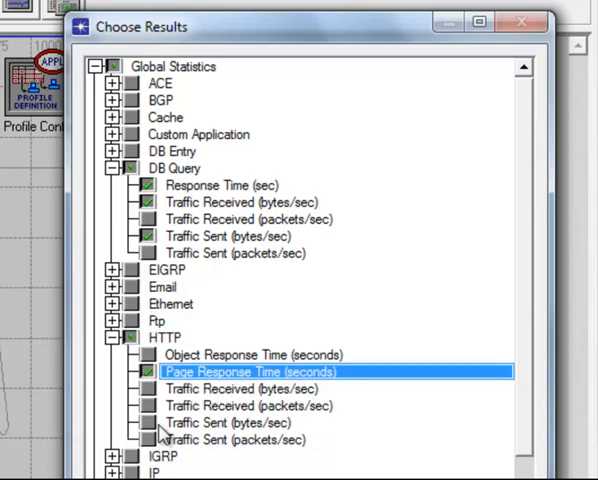
Collect HTTP Page Response Time and HTTP Traffic Received (bytes/sec)
left_click(148, 388)
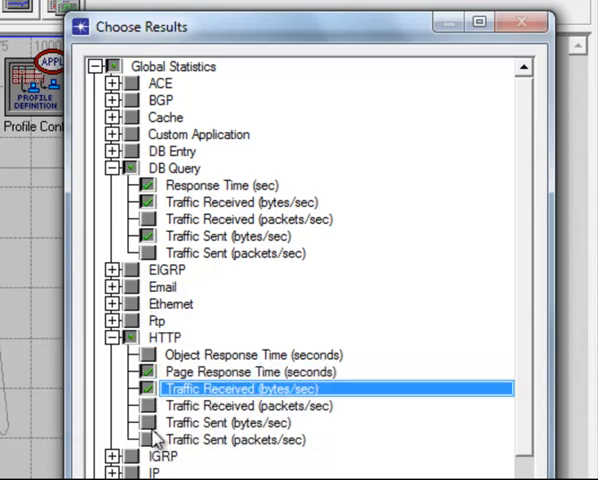
left_click(148, 422)
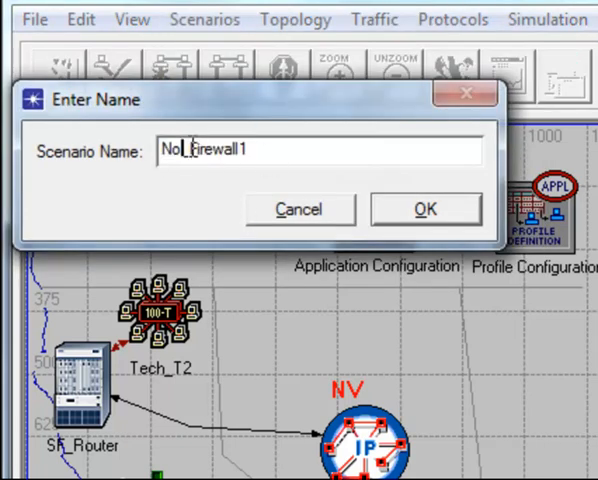
Name the duplicated No_Firewall scenario Firewall1 and confirm it
type("Firewall1")
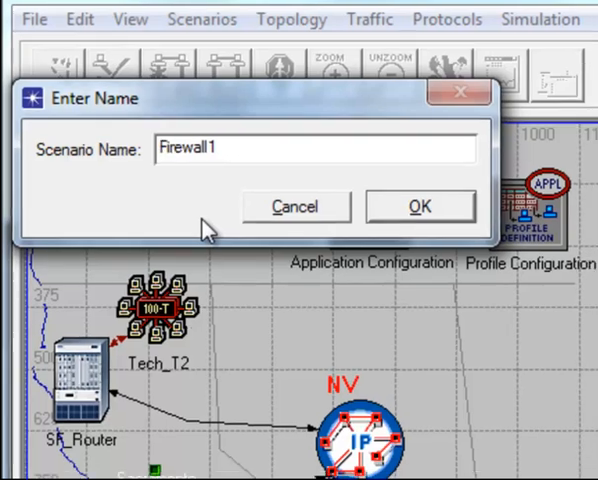
left_click(420, 206)
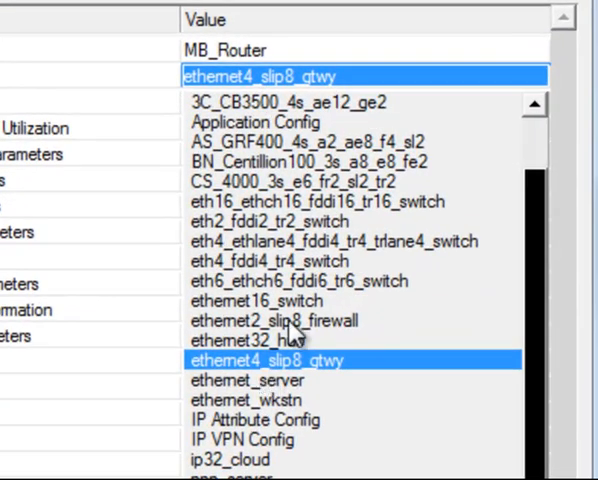
Make MB_Router the ethernet2_slip8_firewall model and bring up its Proxy Server Information
left_click(284, 320)
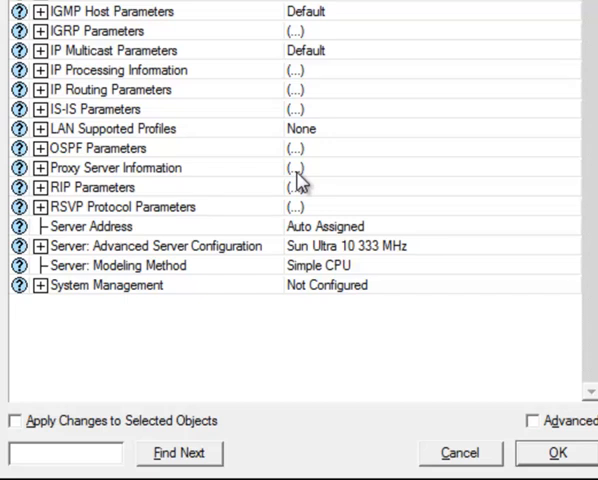
left_click(294, 168)
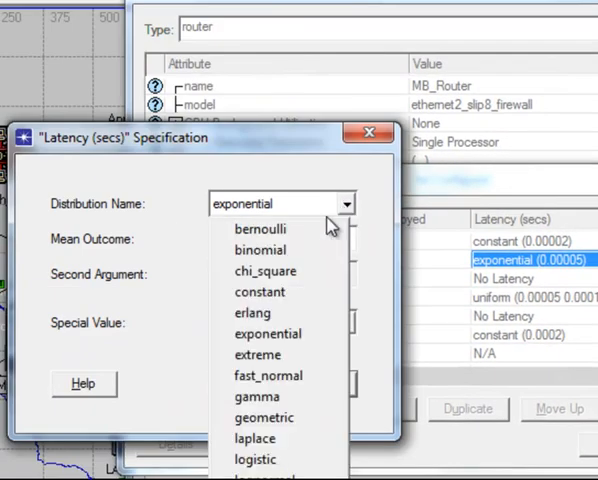
mouse_move(276, 300)
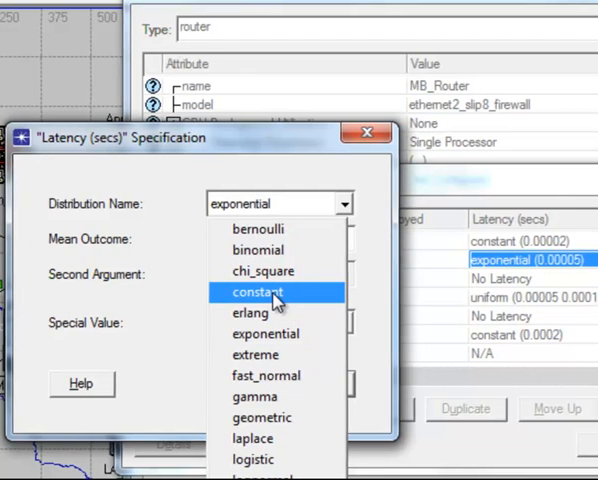
Set both application proxy latencies, including Http, to constant 0.002 seconds
left_click(256, 292)
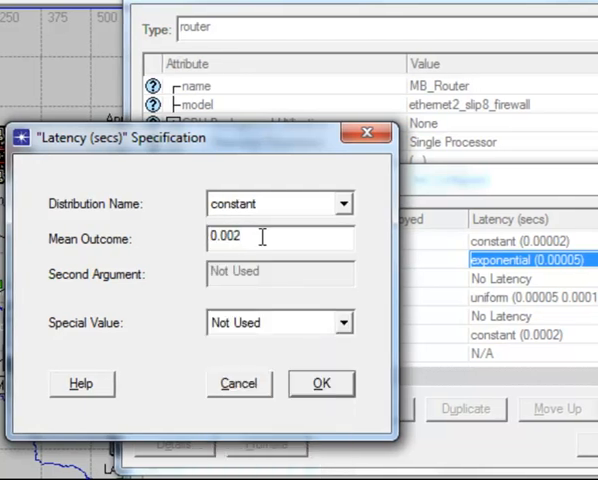
left_click(320, 384)
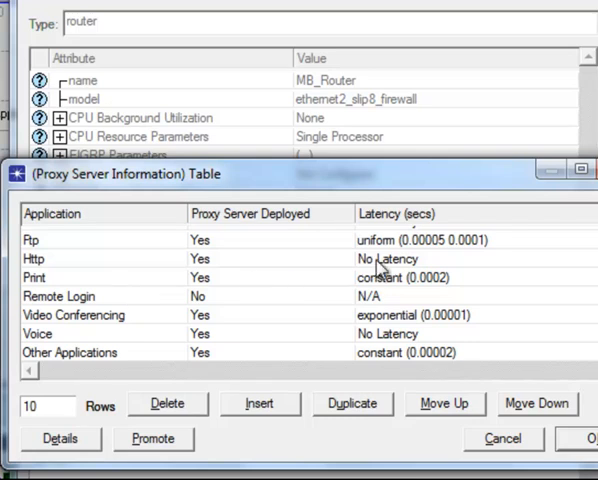
double_click(404, 258)
type("0.002")
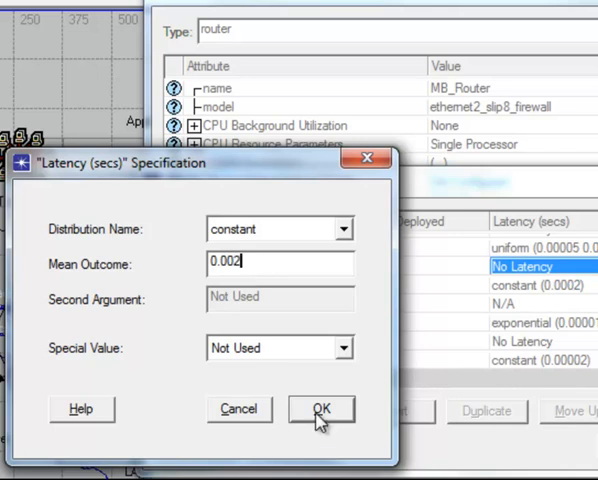
left_click(320, 408)
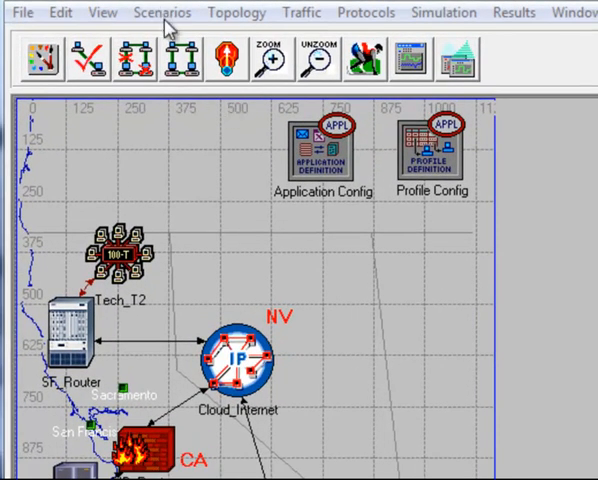
In Manage Scenarios, run No_Firewall and Firewall with results collected for 0.5 hours each
left_click(160, 12)
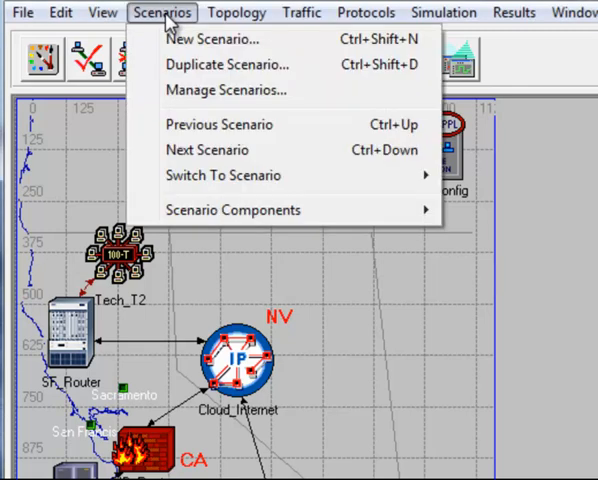
left_click(228, 88)
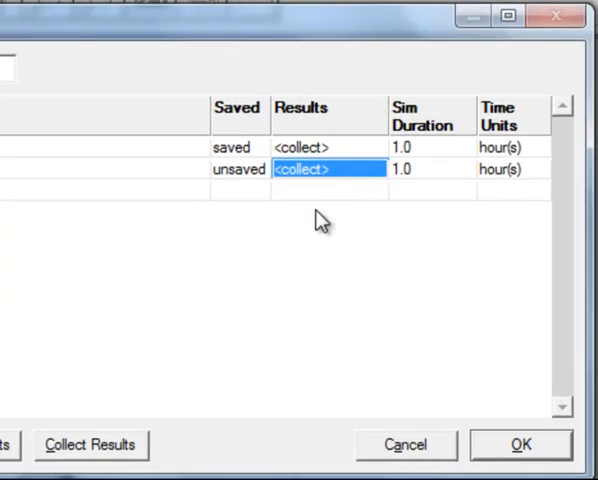
mouse_move(412, 160)
type(".5")
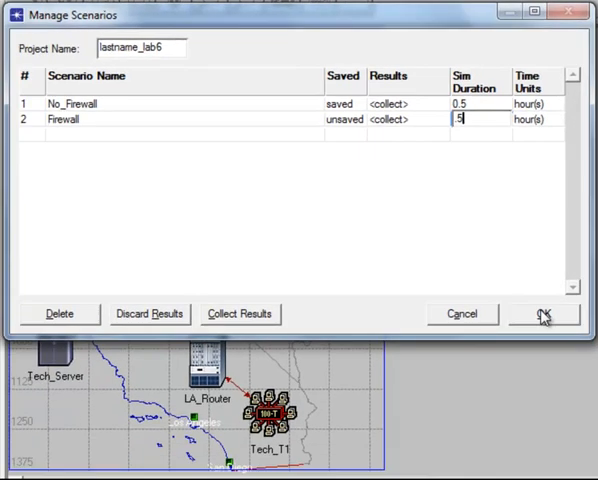
left_click(542, 314)
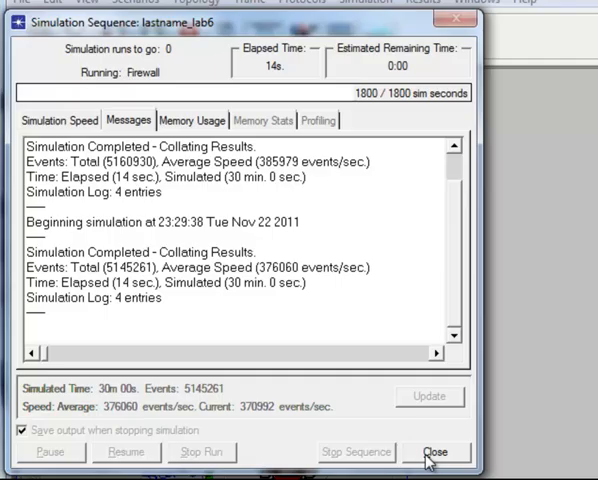
Compare DB Query response time for No_Firewall and Firewall in its own panel, then discard it
left_click(432, 452)
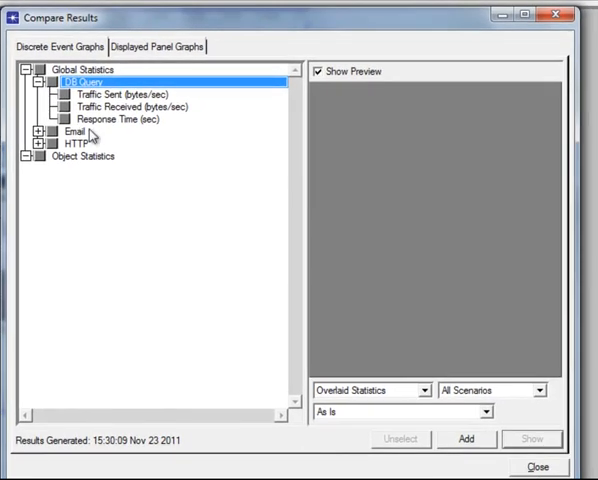
left_click(114, 120)
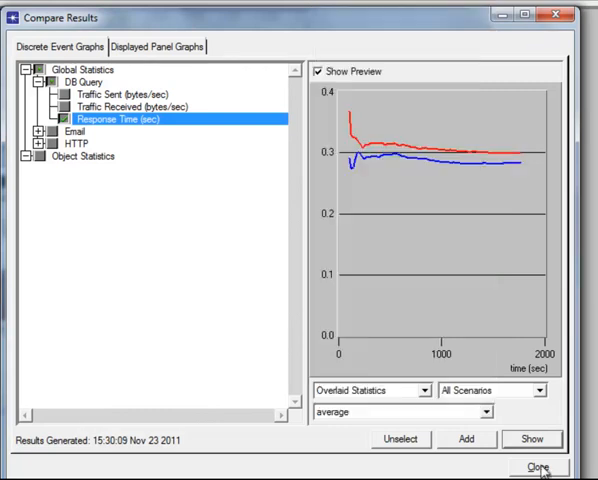
left_click(530, 440)
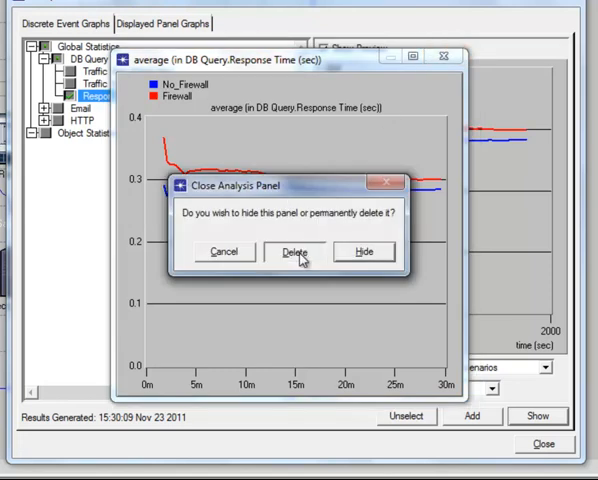
left_click(292, 252)
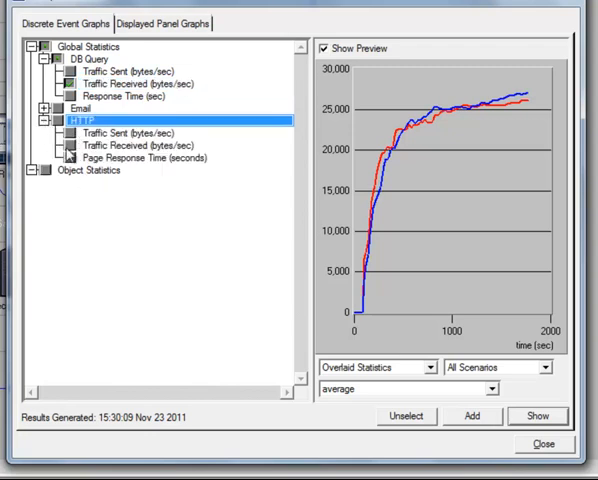
Preview HTTP traffic received and page response time for both scenarios
left_click(144, 146)
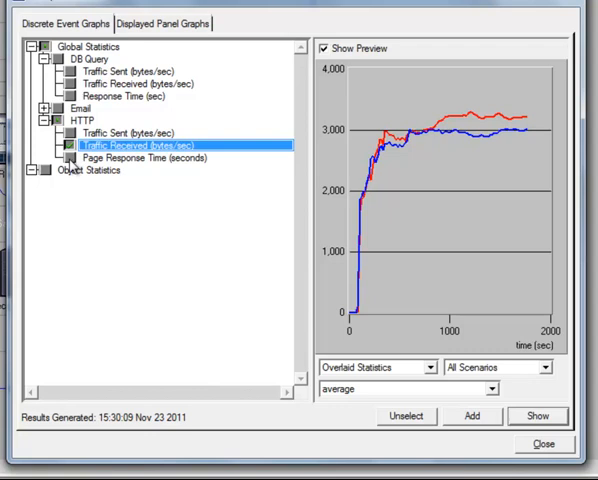
left_click(148, 158)
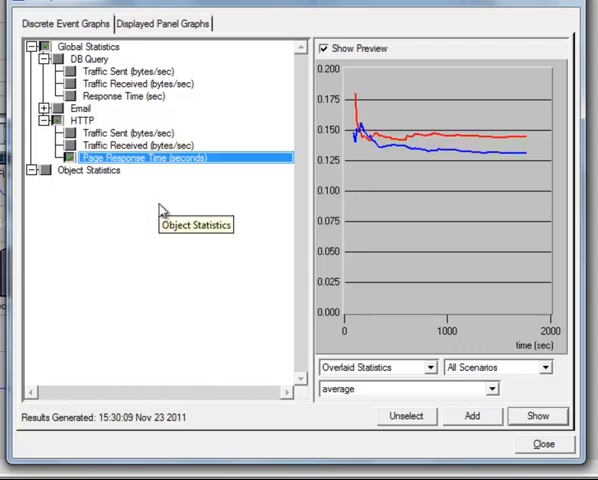
mouse_move(168, 224)
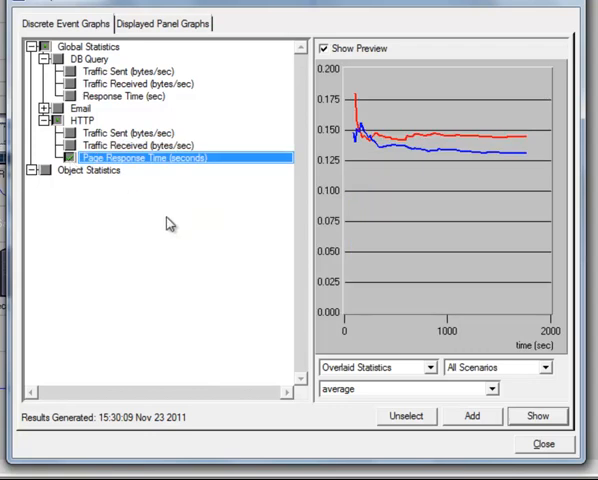
mouse_move(180, 112)
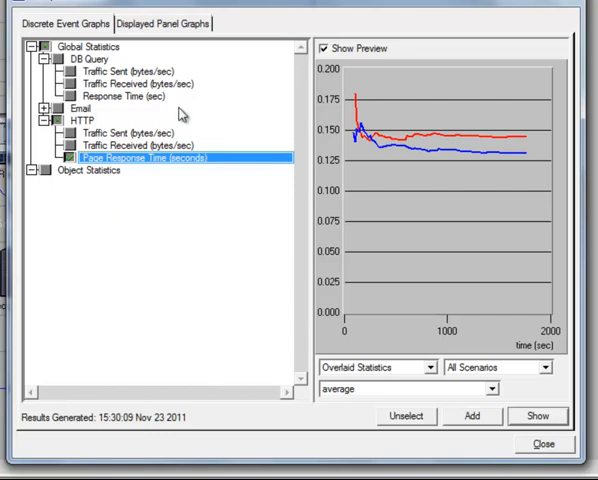
mouse_move(186, 260)
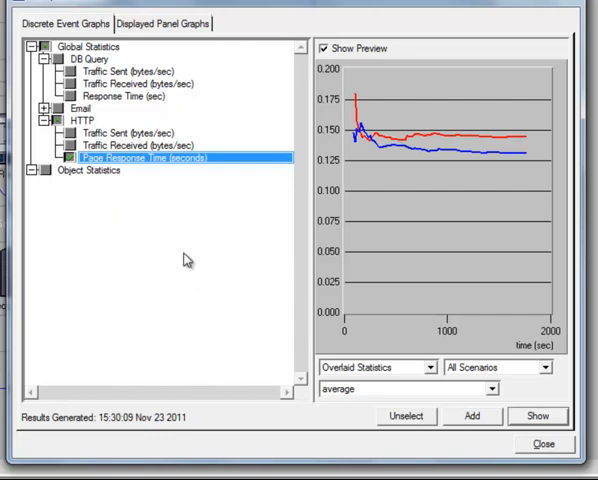
mouse_move(120, 198)
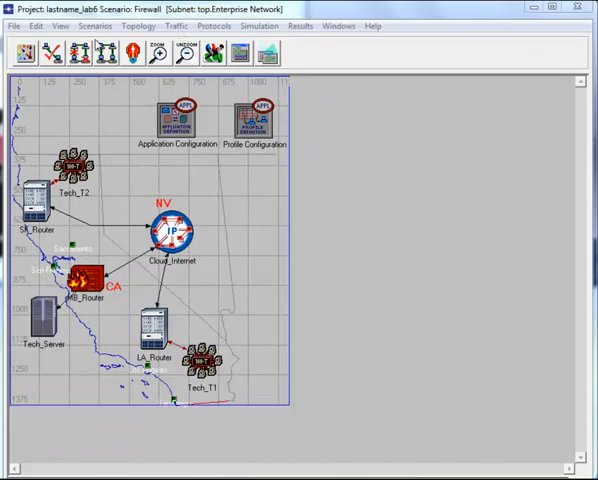
Duplicate the Firewall scenario as Firewall_Blocks_HTTP
left_click(128, 40)
type("Firewall_Blocks_")
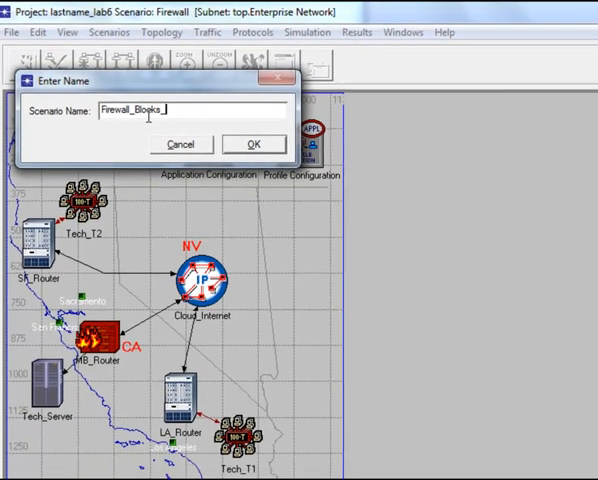
left_click(254, 144)
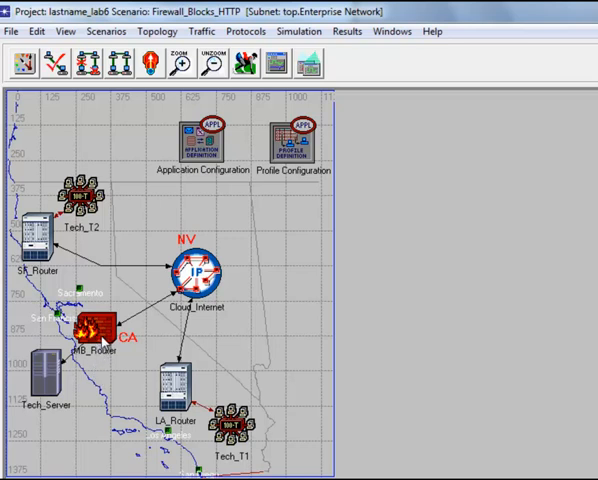
Show MB_Router's Proxy Server Information table listing each application's proxy deployment
double_click(96, 332)
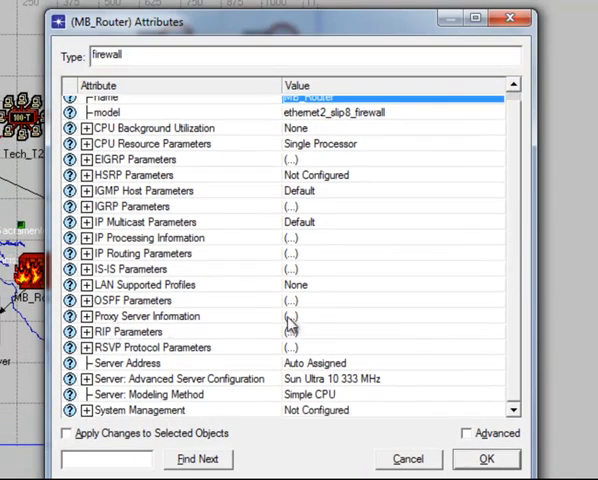
left_click(292, 316)
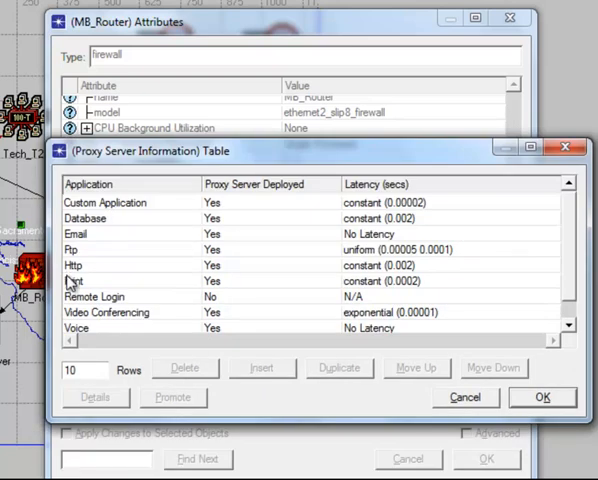
mouse_move(218, 272)
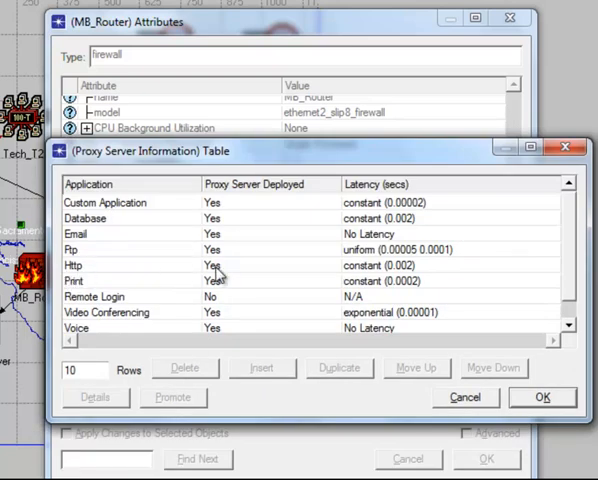